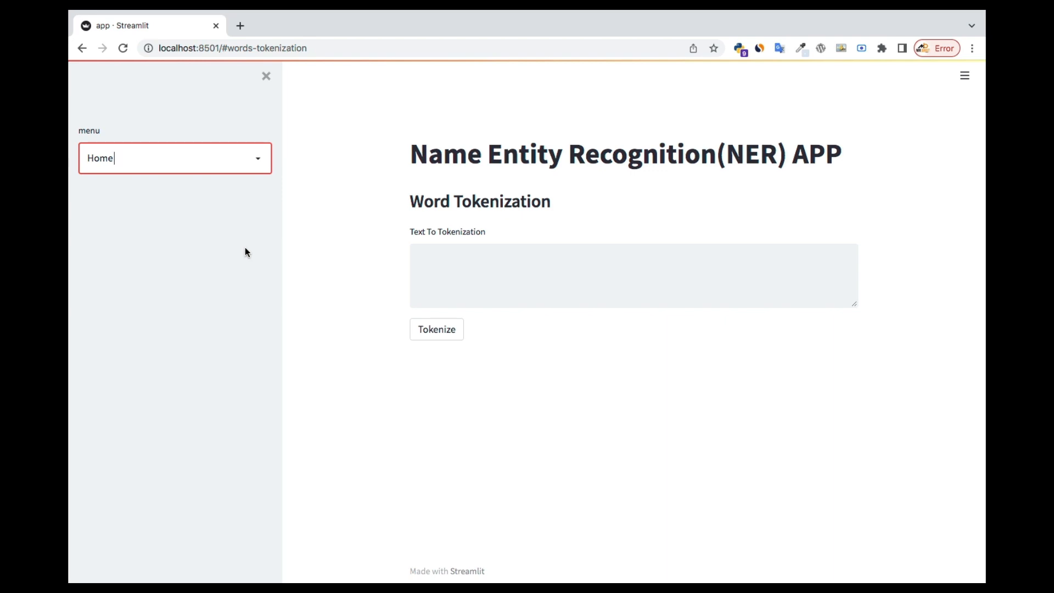
mouse_move(760, 207)
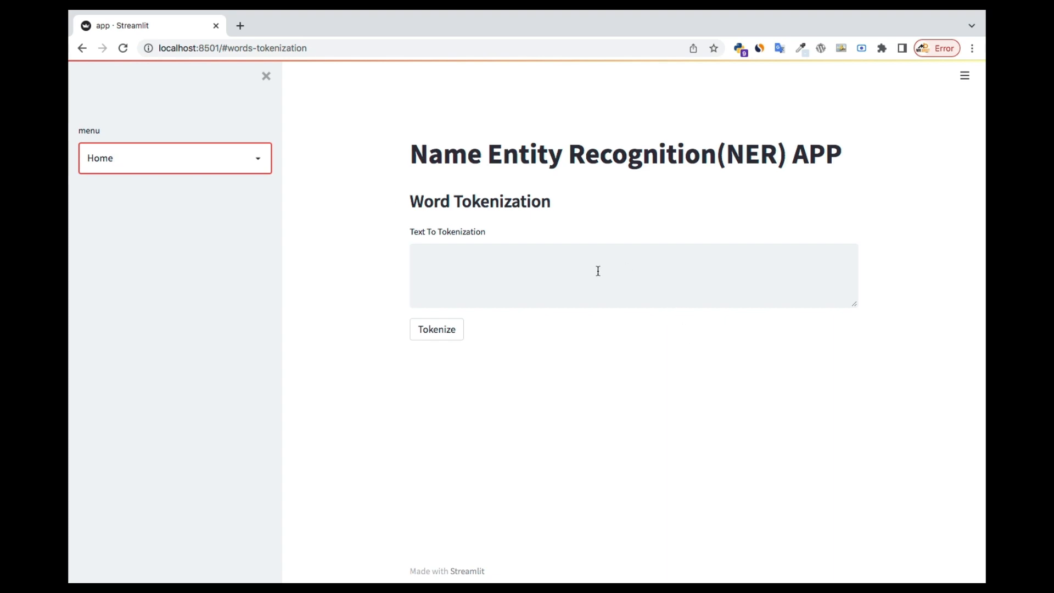
mouse_move(678, 124)
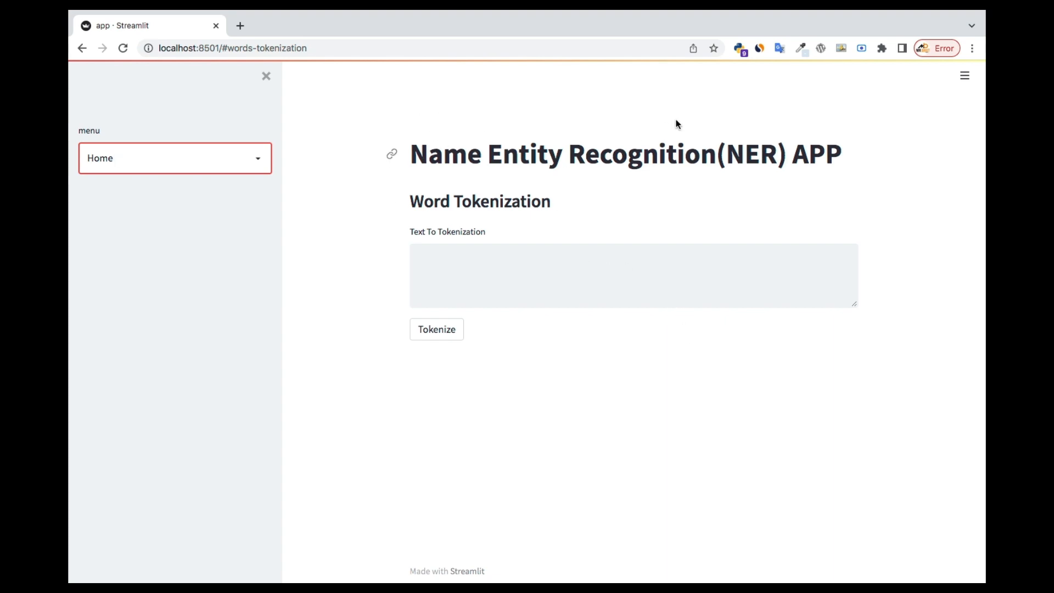
Step: Search Google for 'ai news' in a new browser tab
left_click(632, 275)
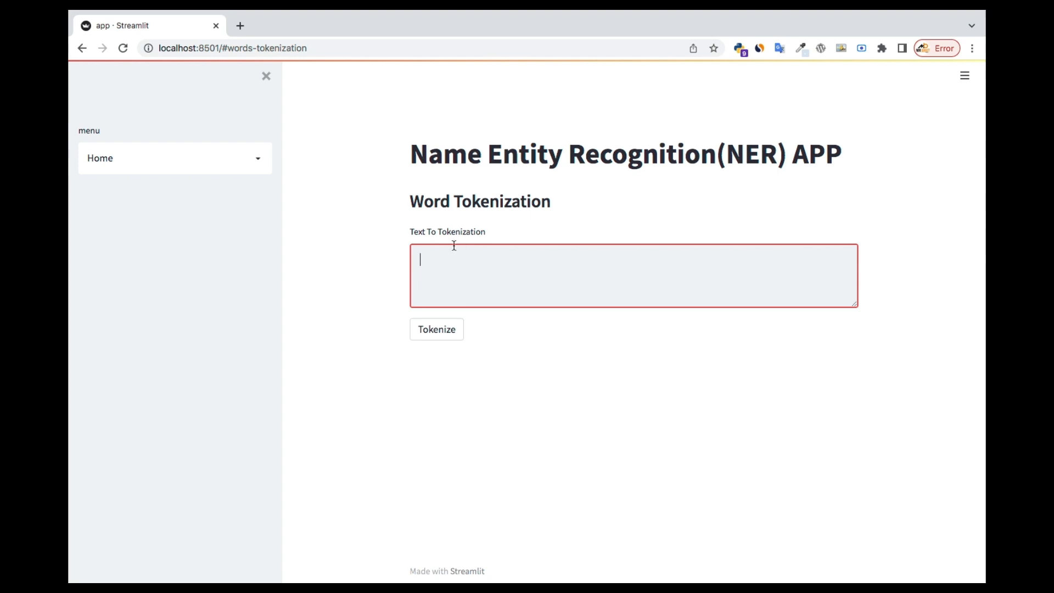
left_click(241, 26)
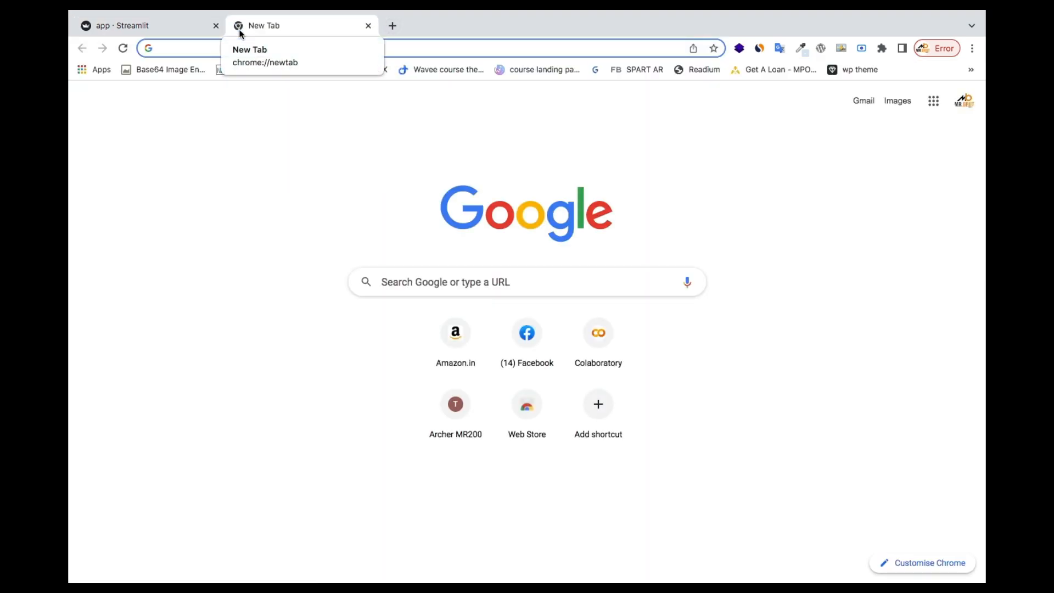
type("artific")
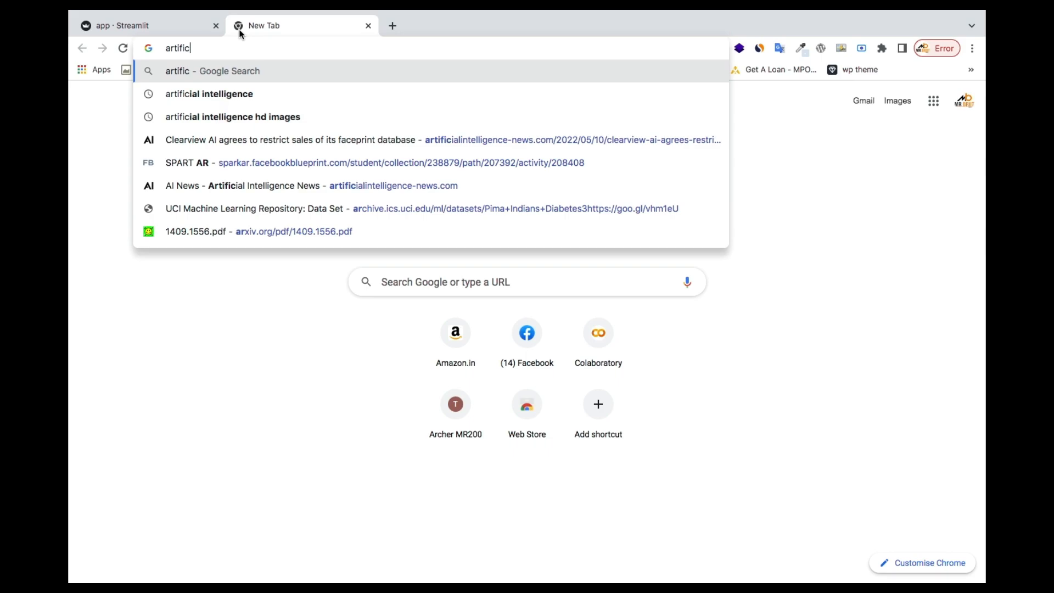
key("backspace")
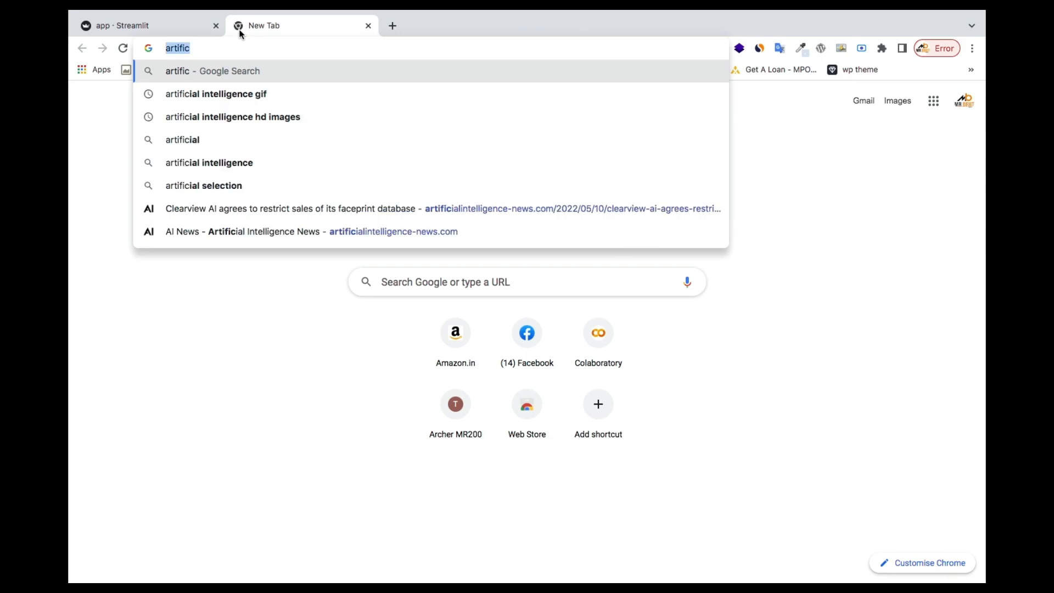
type("ai news")
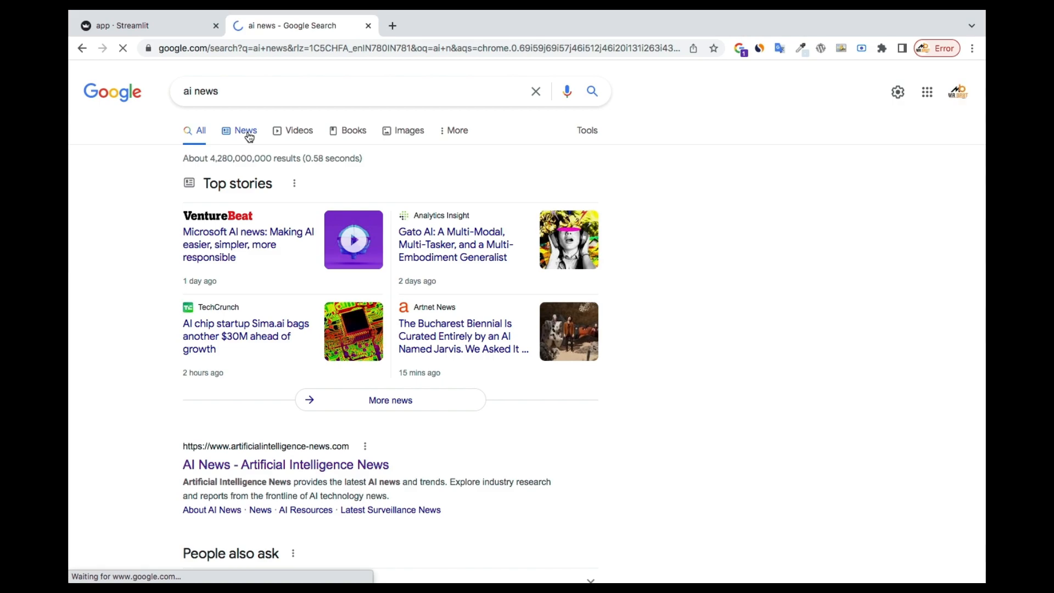
Step: Filter to News results and pick the TechCrunch Sima.ai $30M headline
left_click(245, 130)
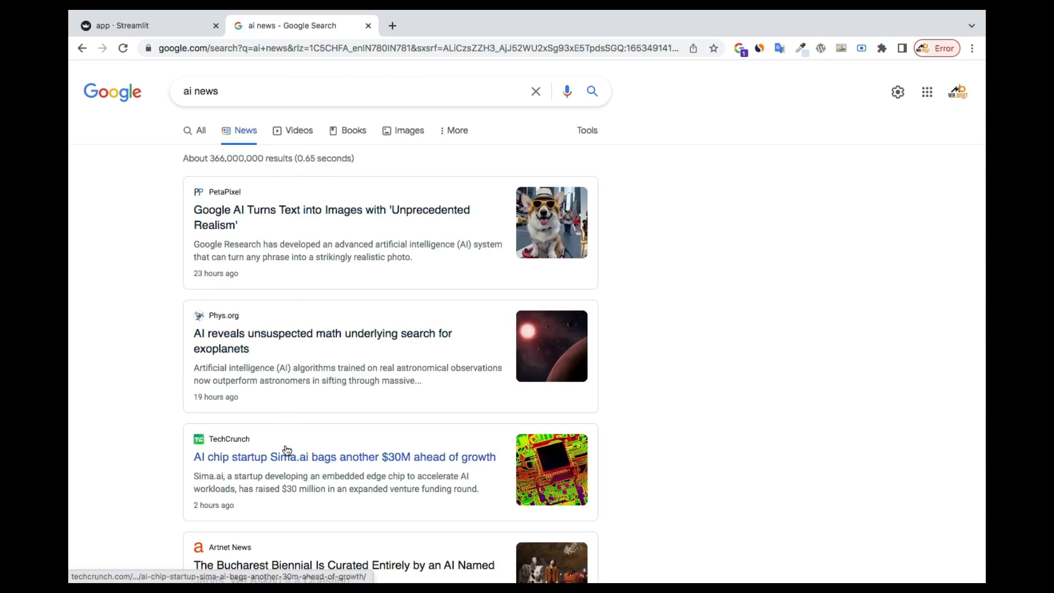
scroll("down", 3)
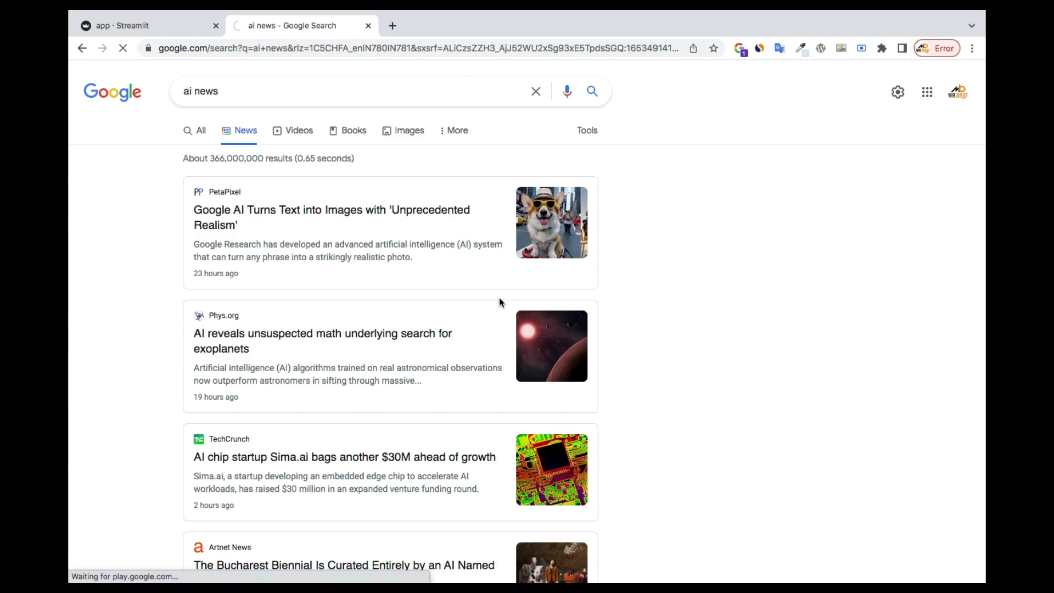
left_click(332, 217)
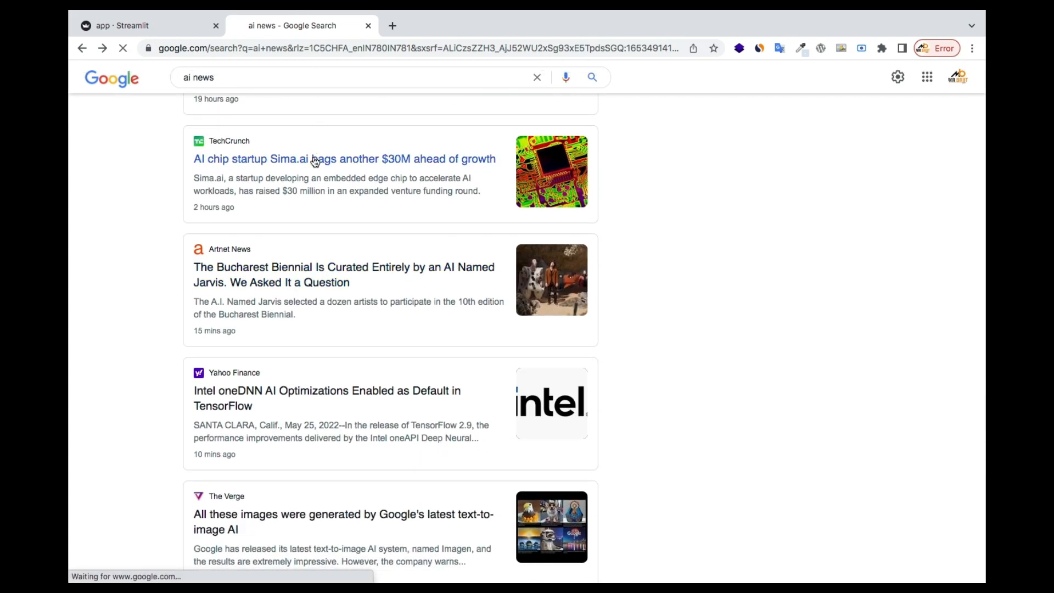
Step: Browse the Sima.ai article body and select its paragraphs for copying
left_click(344, 158)
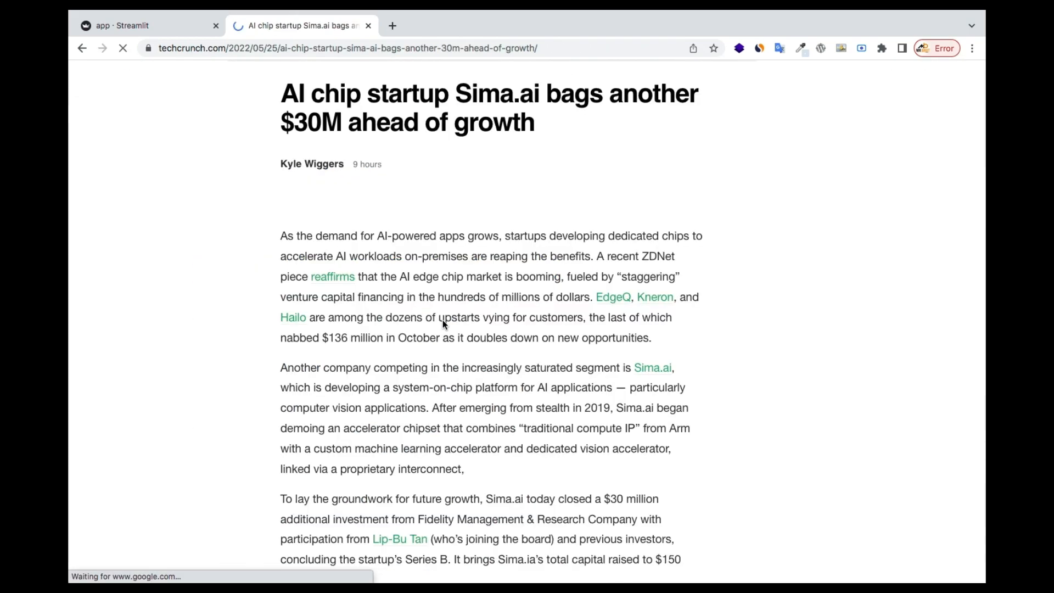
scroll("down", 3)
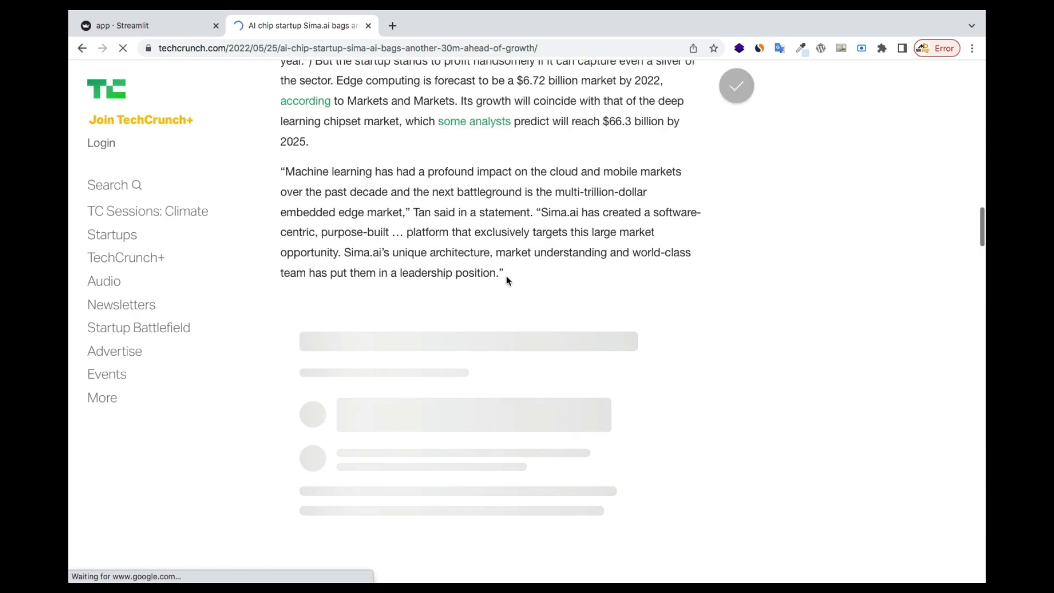
scroll("down", 3)
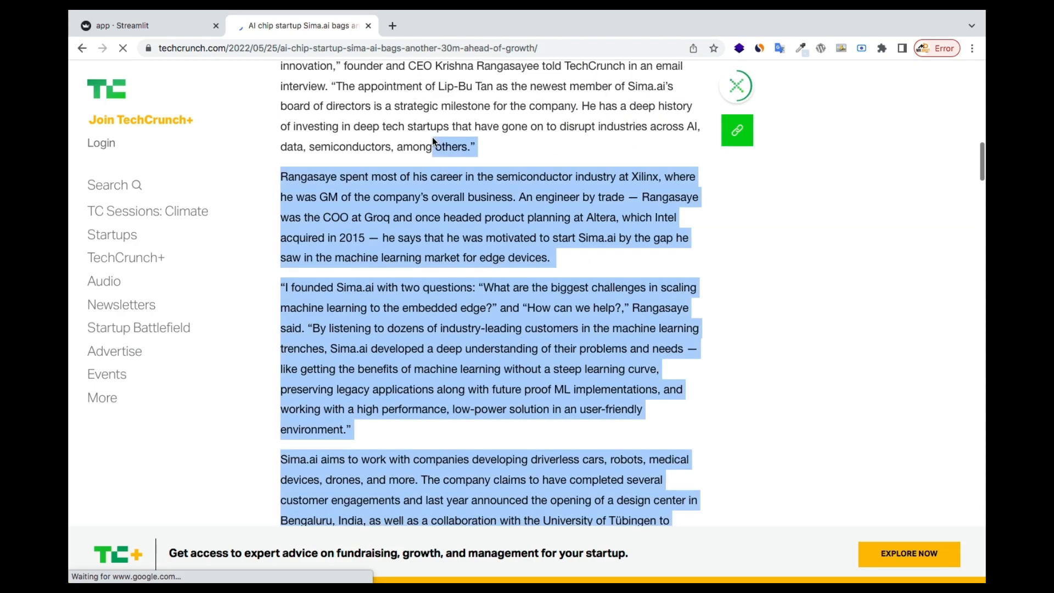
scroll("up", 3)
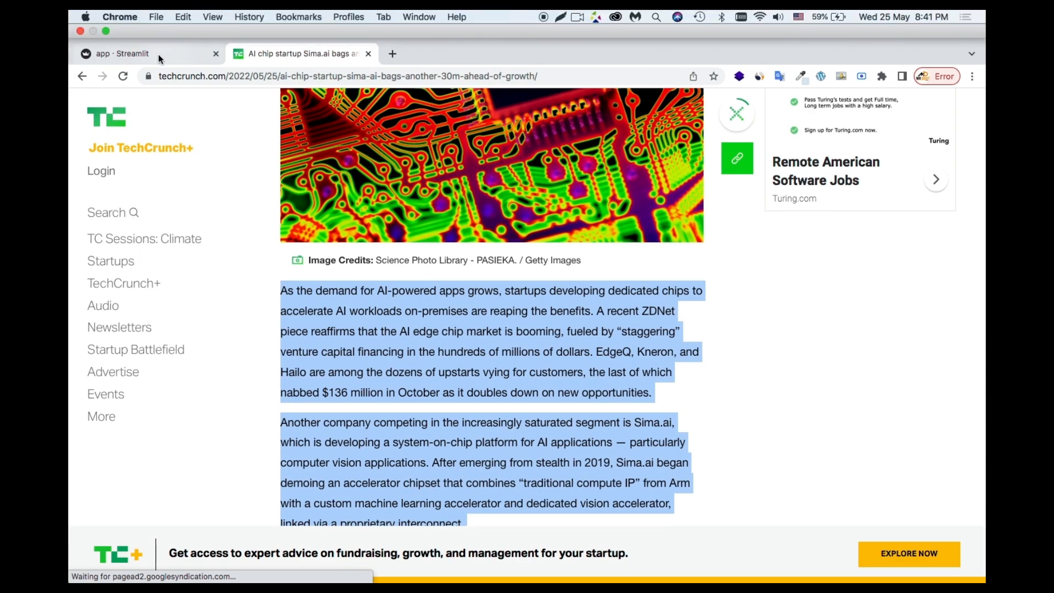
Step: Paste the Sima.ai article into the NER app and tokenize it into the Token attributes table
left_click(148, 52)
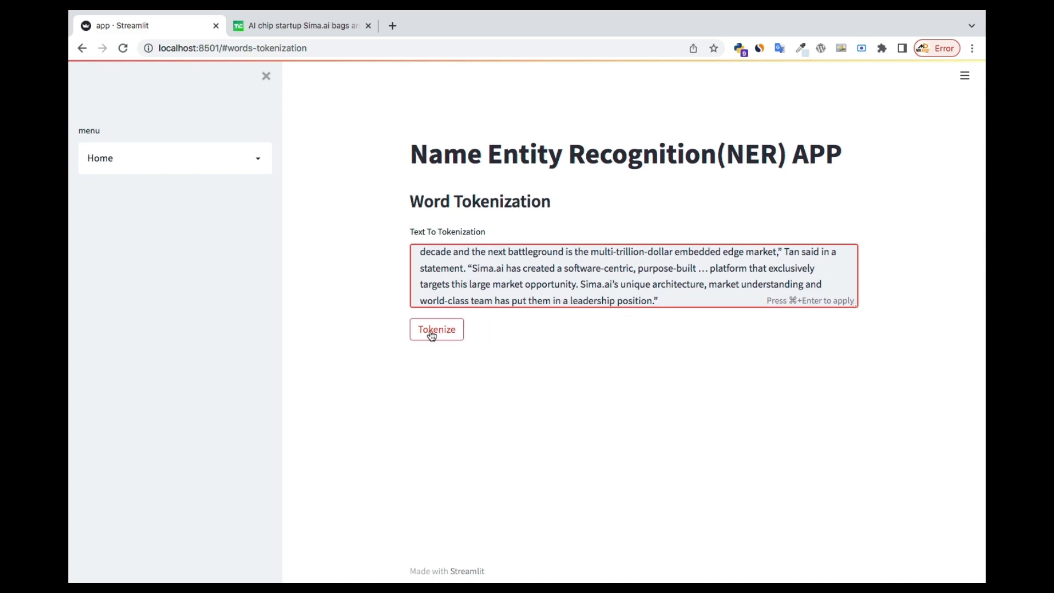
mouse_move(788, 303)
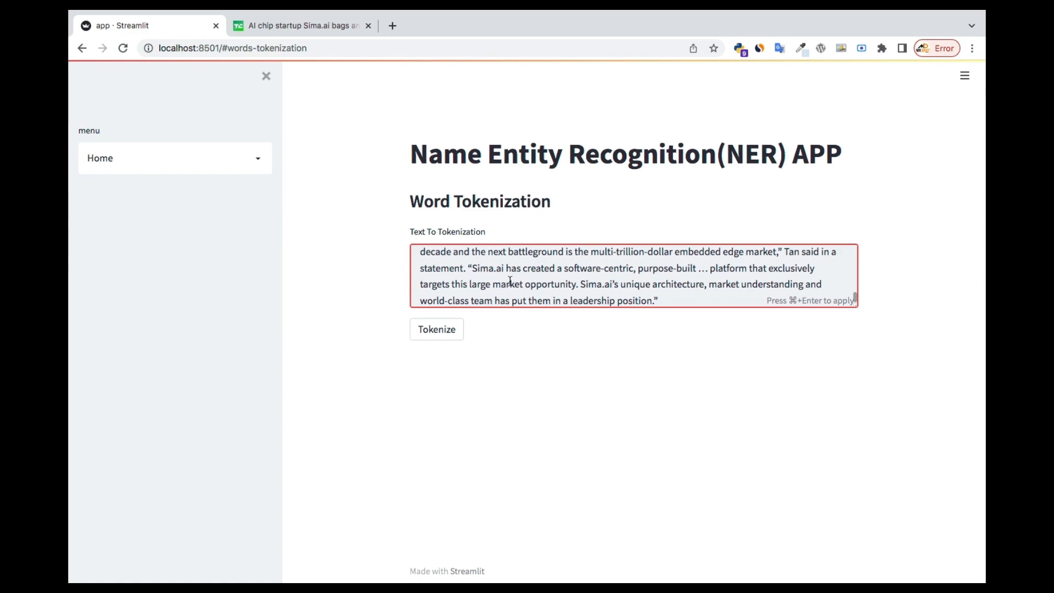
left_click(436, 330)
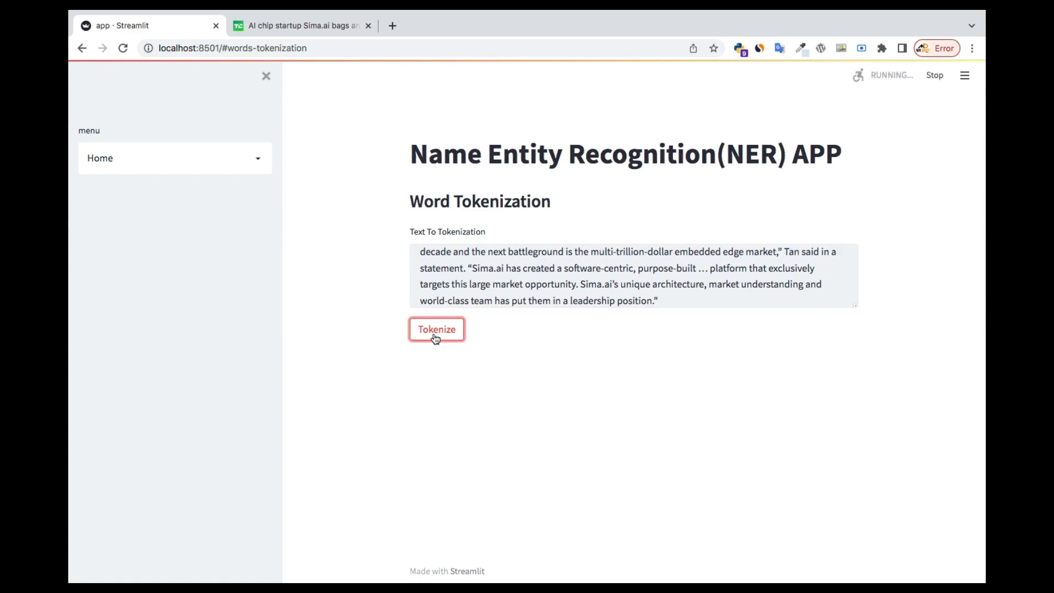
left_click(436, 329)
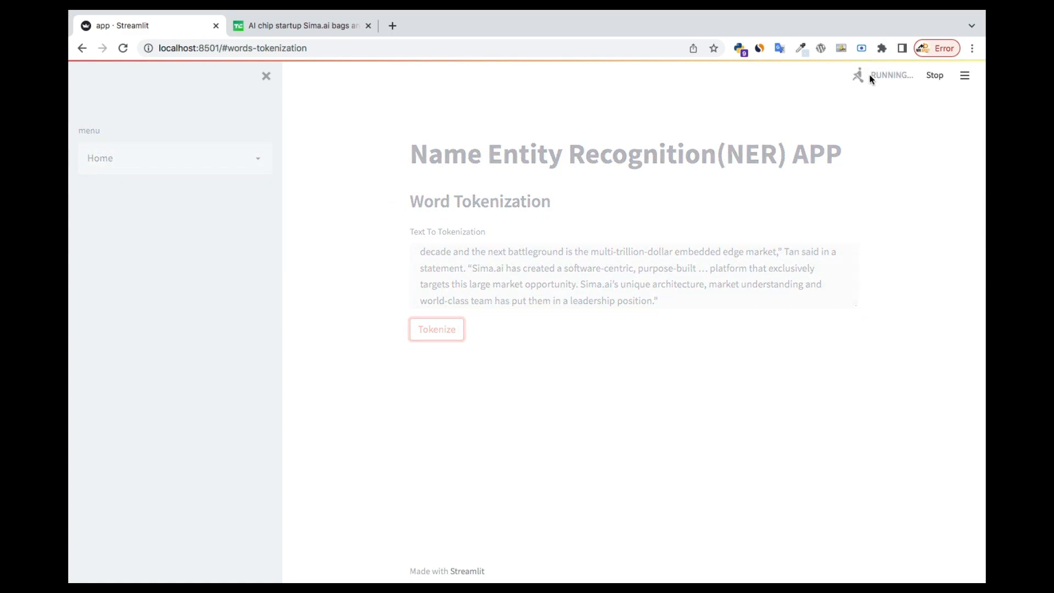
left_click(436, 330)
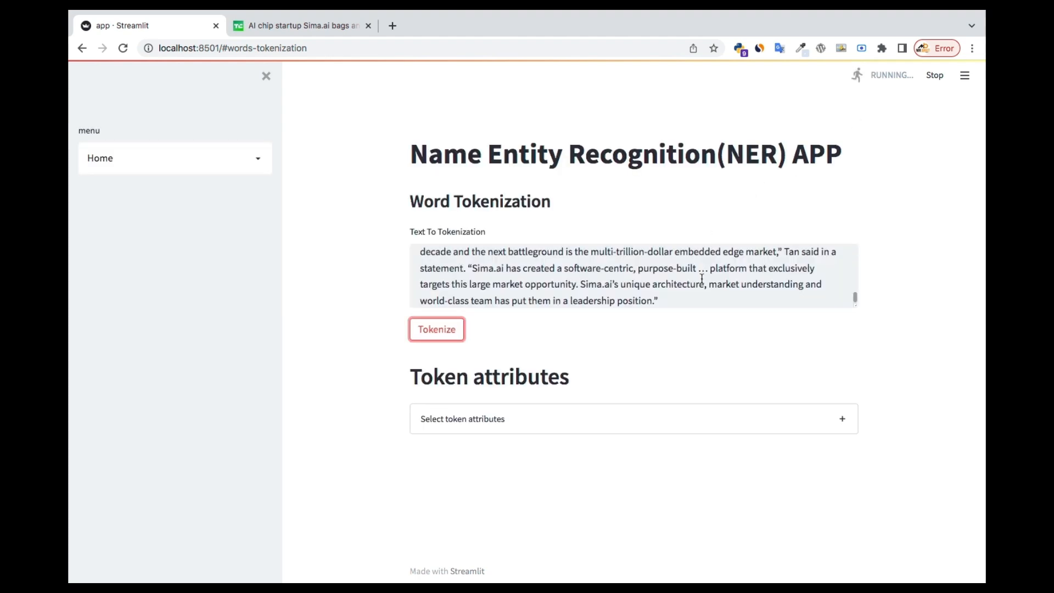
left_click(436, 328)
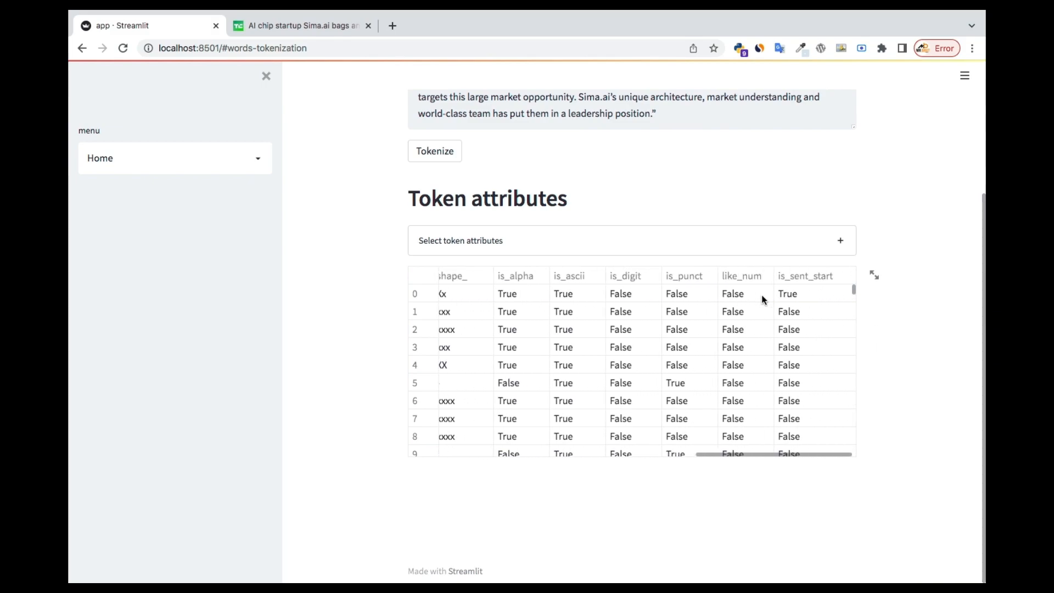
Step: Reveal the selected token attributes (idx through is_sent_start) and browse table rows to 44
left_click(435, 150)
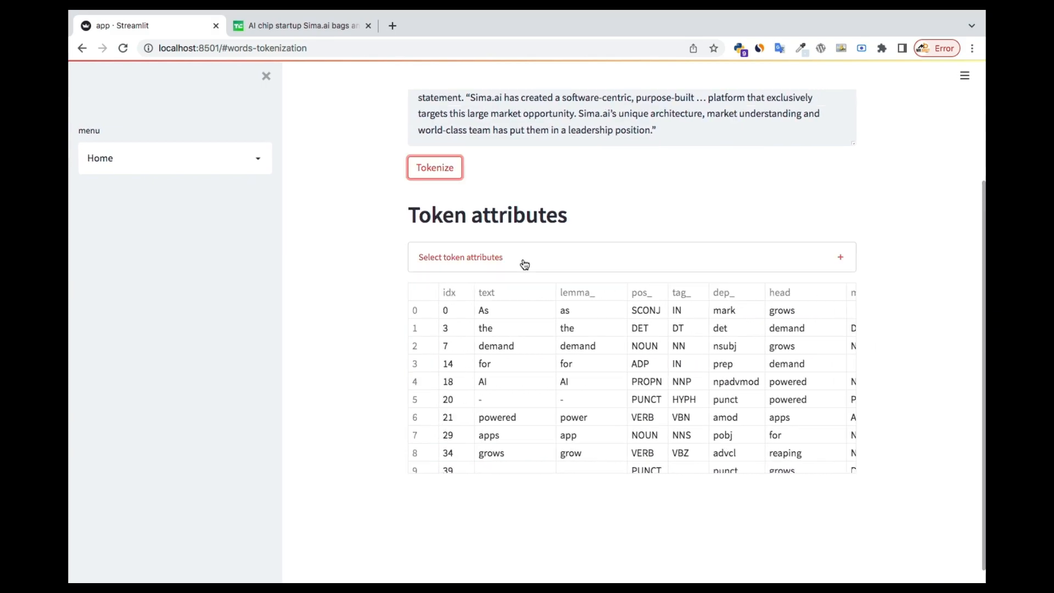
left_click(460, 257)
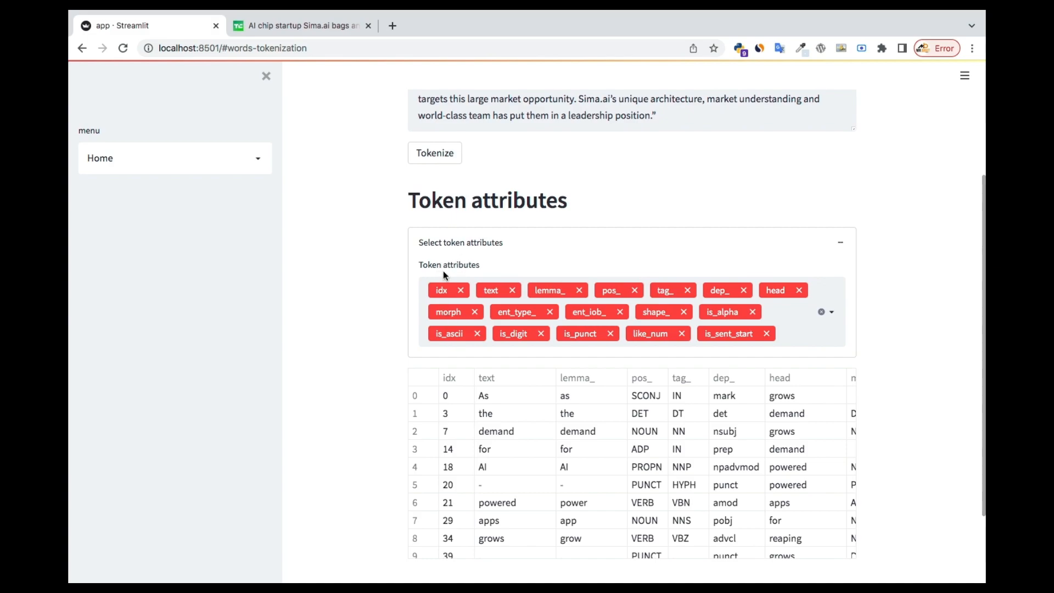
scroll("right", 3)
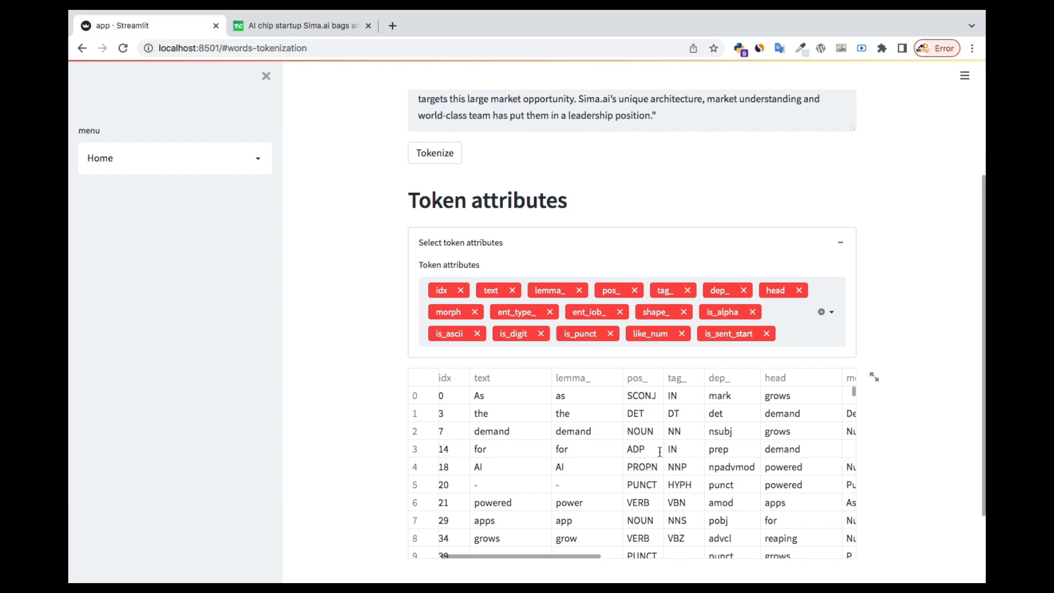
scroll("down", 3)
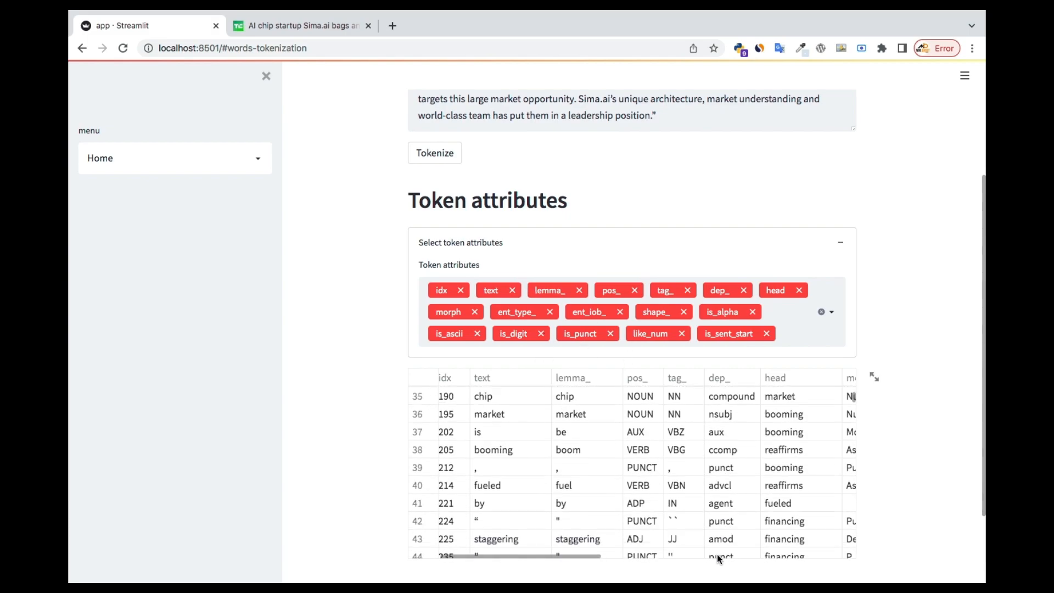
scroll("down", 3)
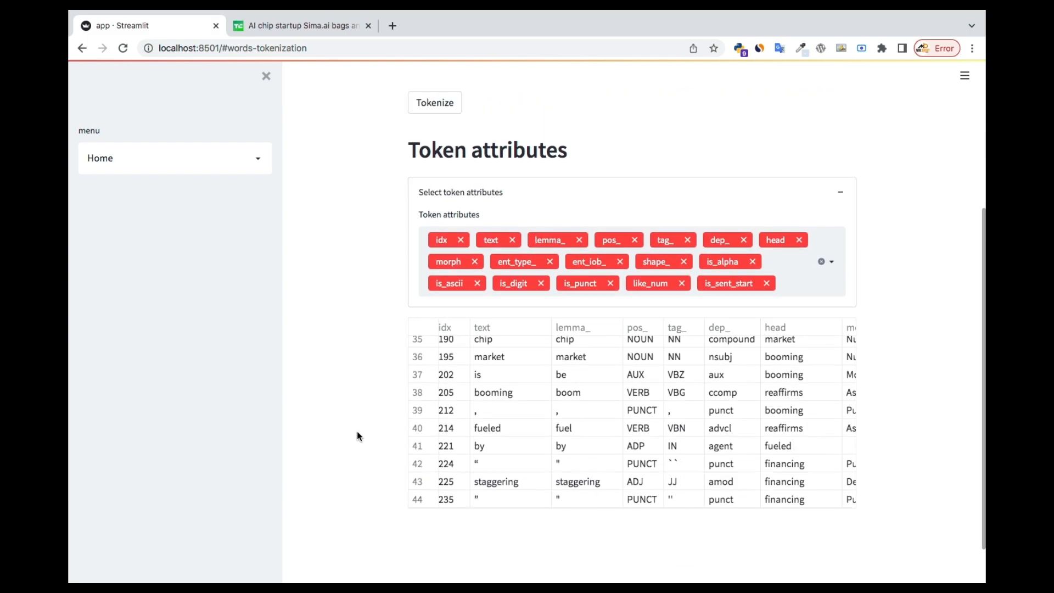
Step: Switch to the NER page and browse the article's highlighted entities
left_click(175, 158)
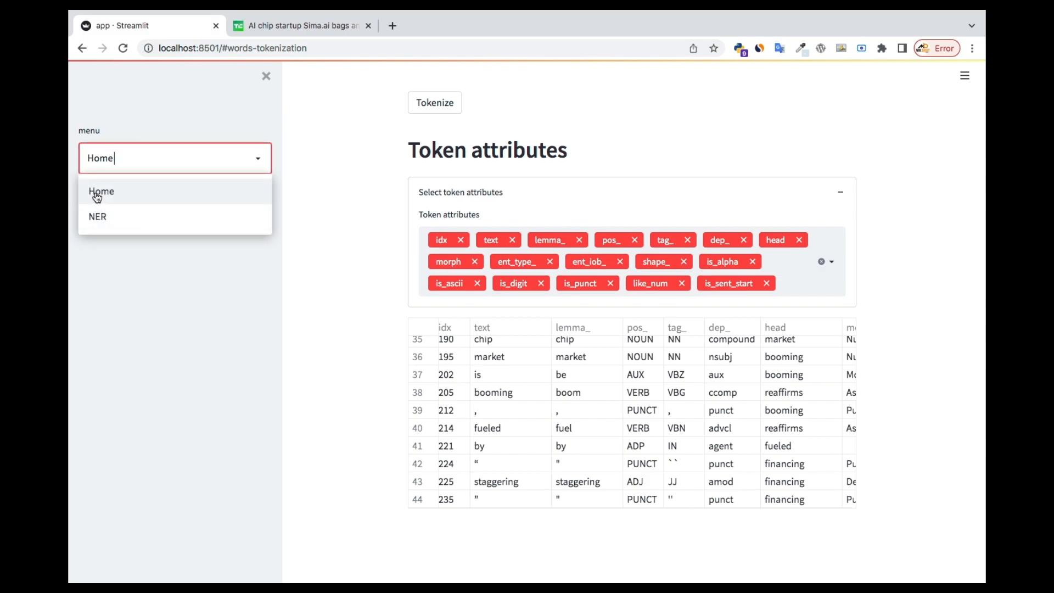
mouse_move(97, 217)
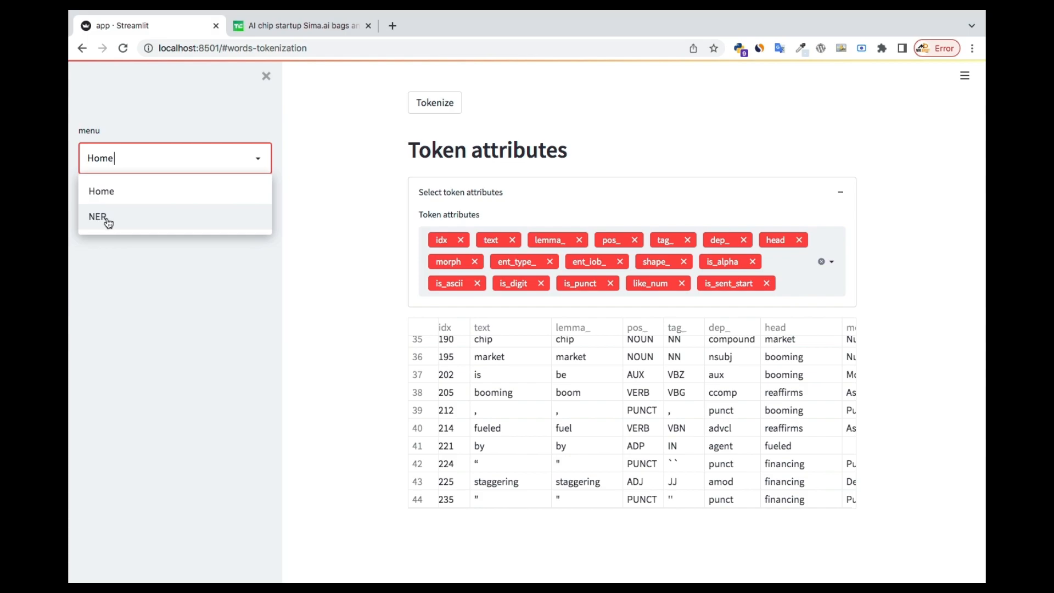
left_click(97, 216)
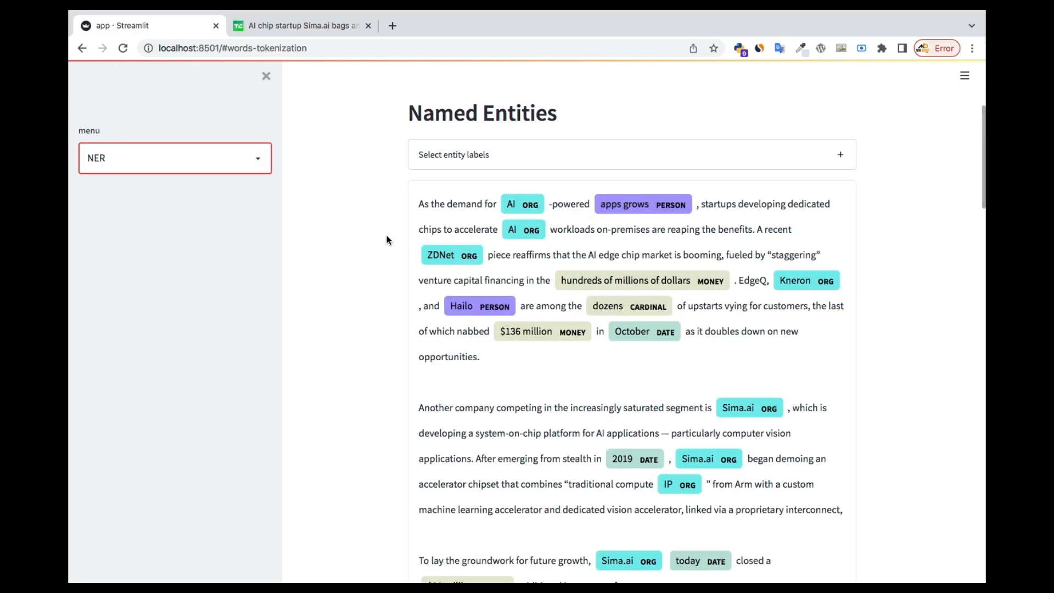
scroll("down", 3)
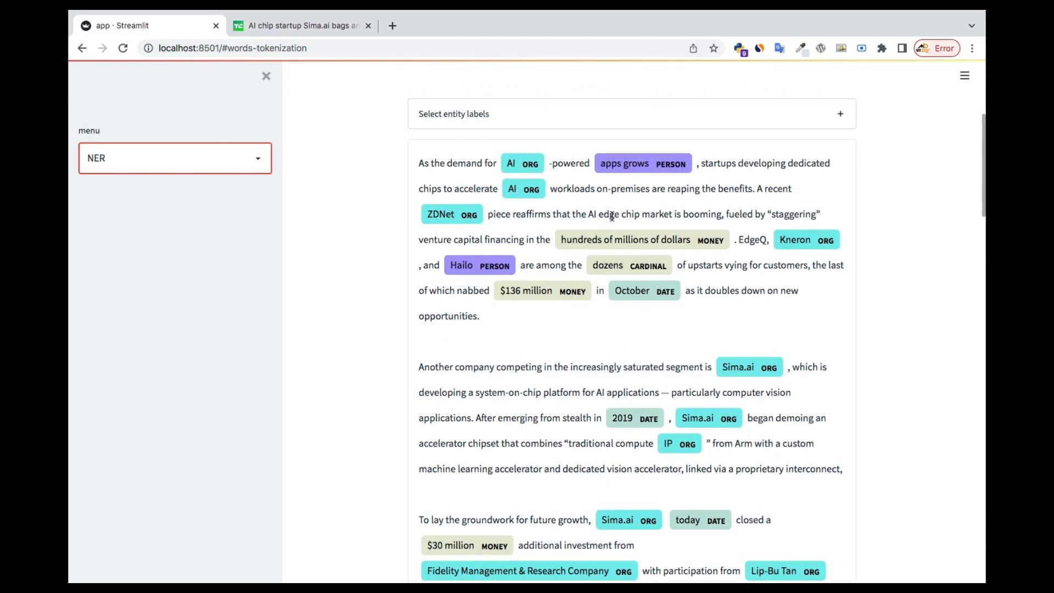
scroll("down", 3)
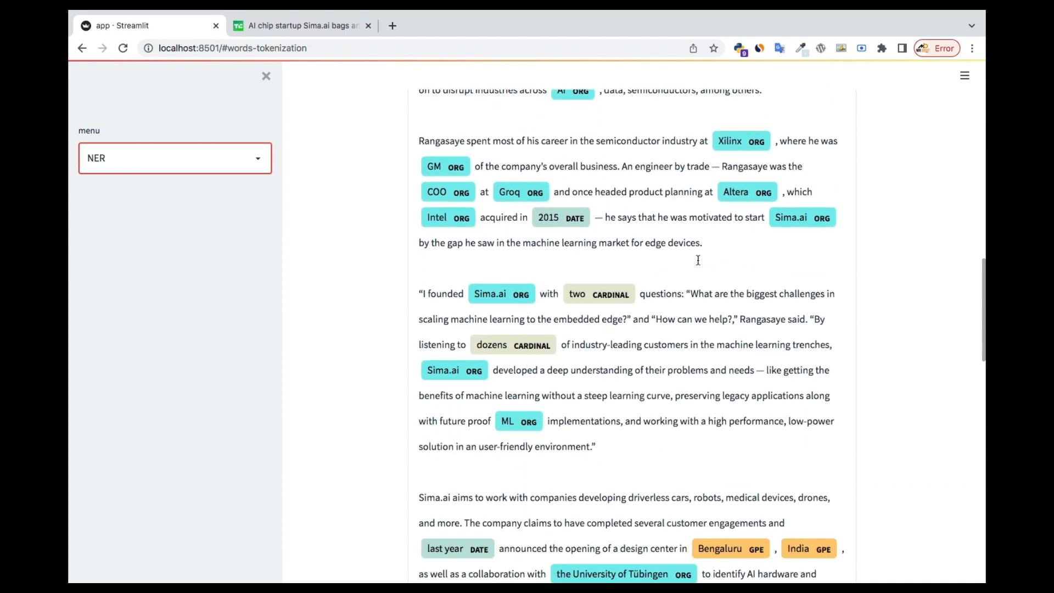
scroll("down", 3)
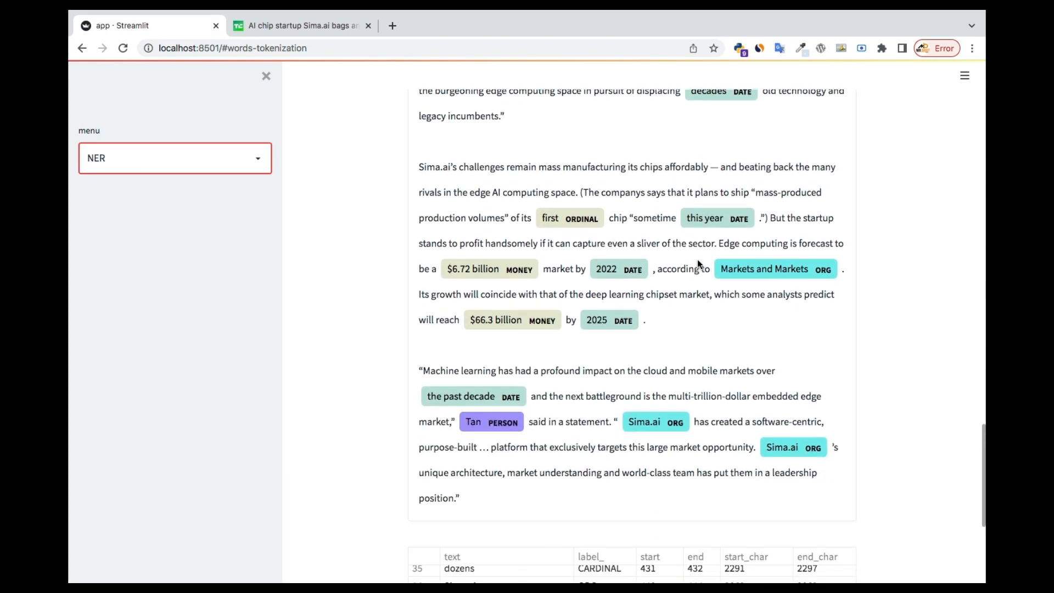
scroll("down", 3)
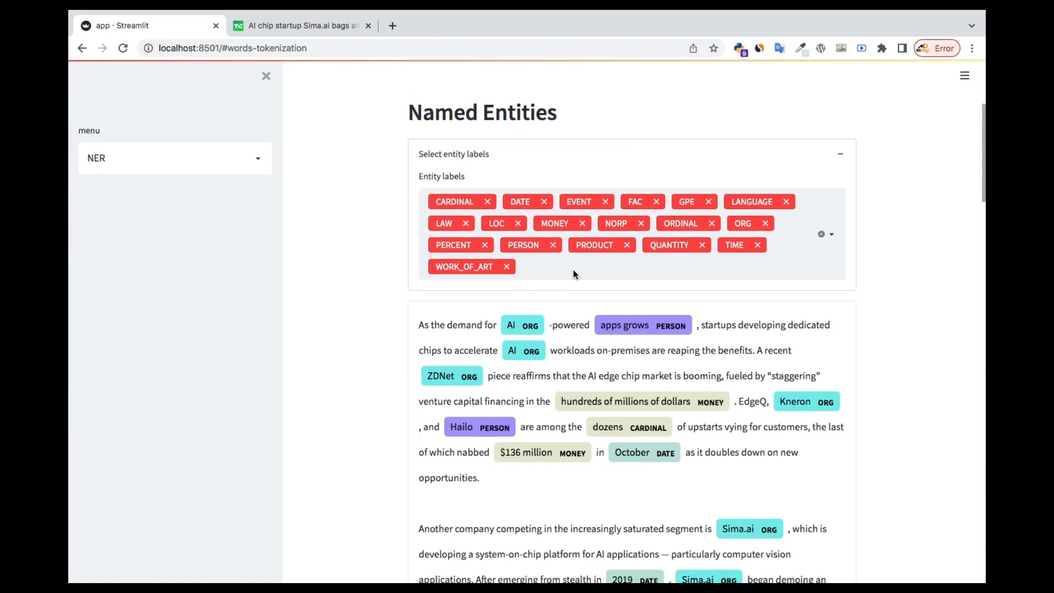
Step: Browse the highlighted article from the top down through founder quotes and investor details
scroll("down", 3)
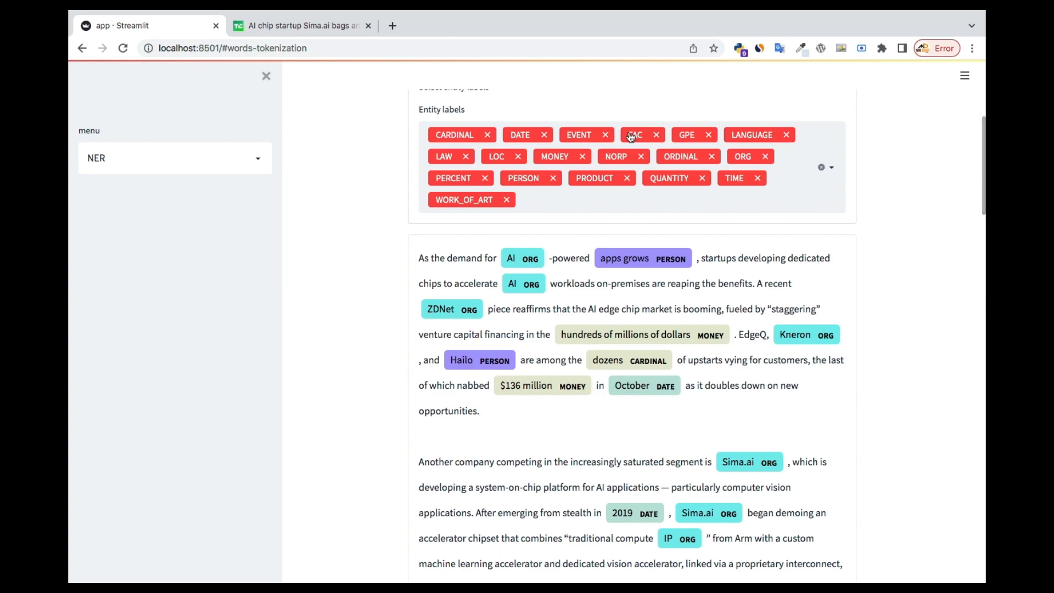
mouse_move(766, 155)
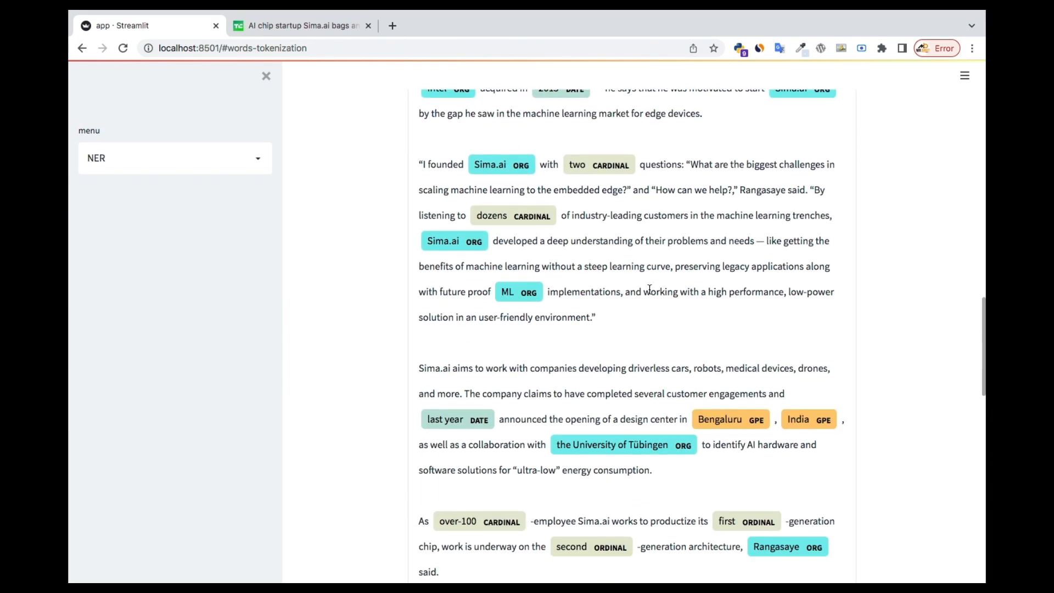
scroll("down", 3)
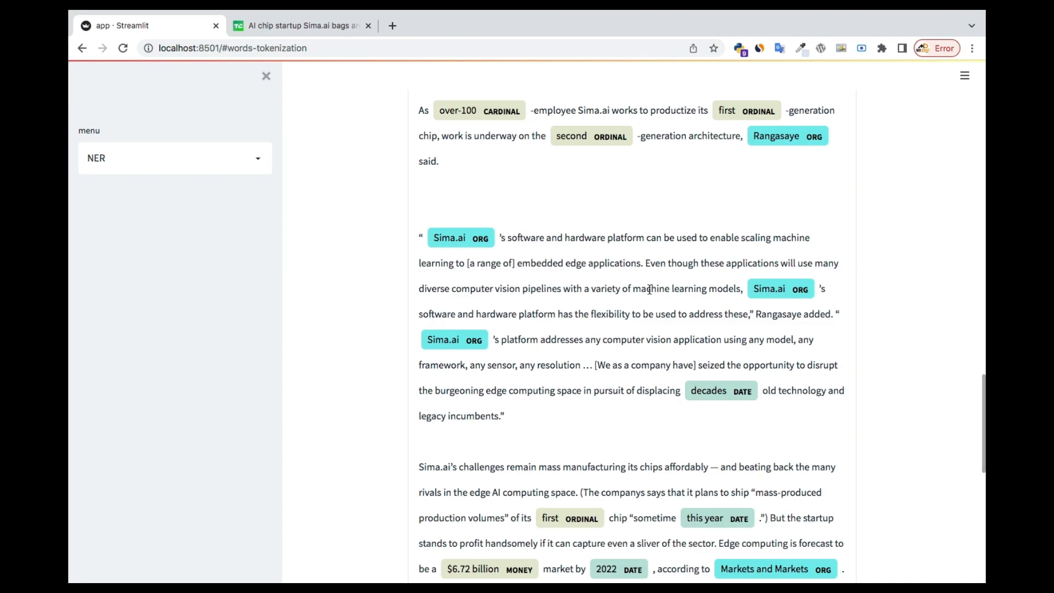
scroll("down", 3)
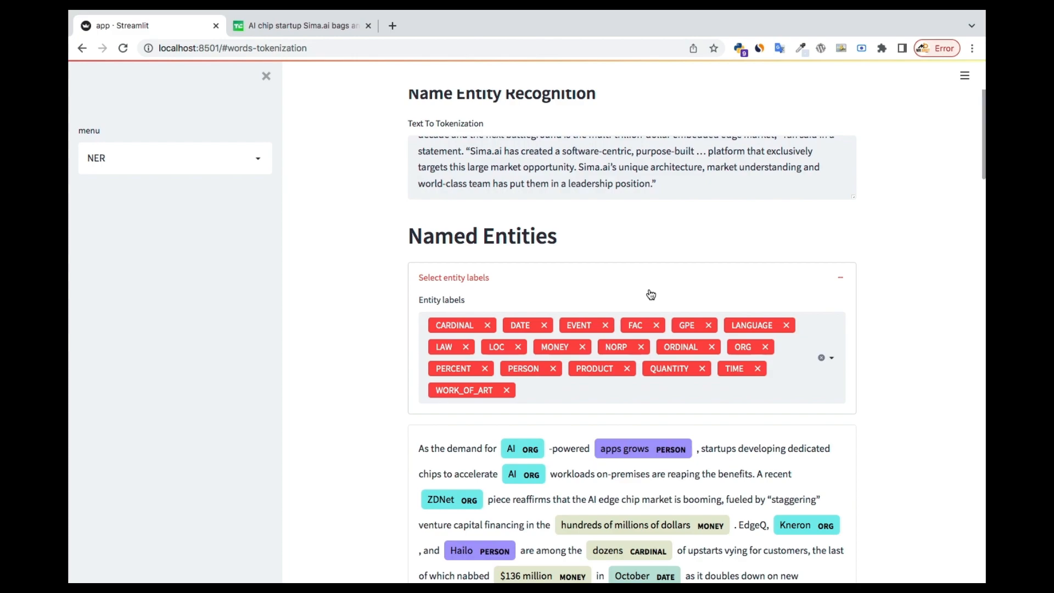
scroll("down", 3)
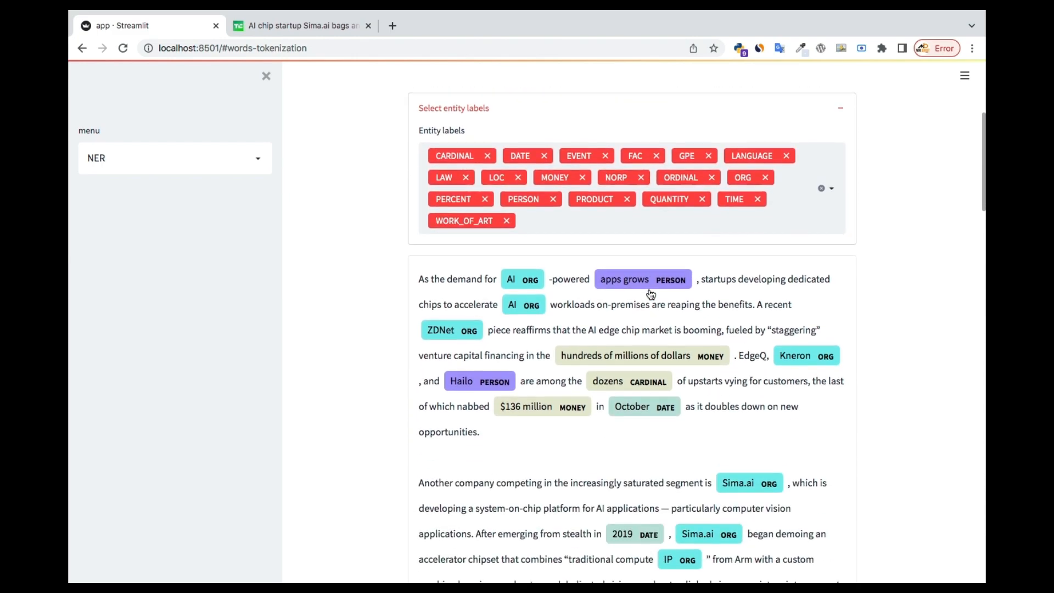
scroll("down", 3)
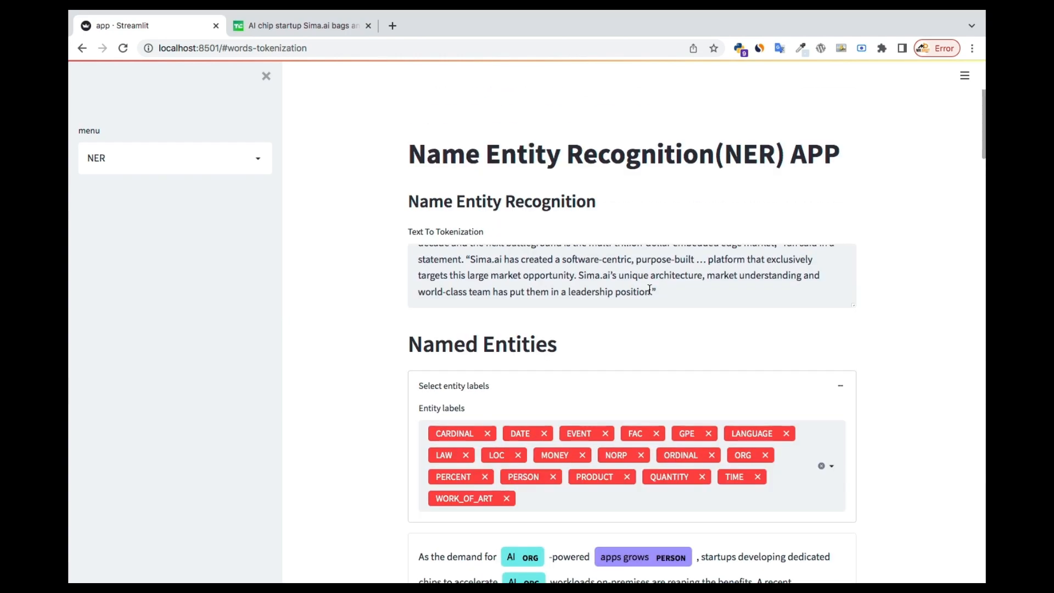
scroll("down", 3)
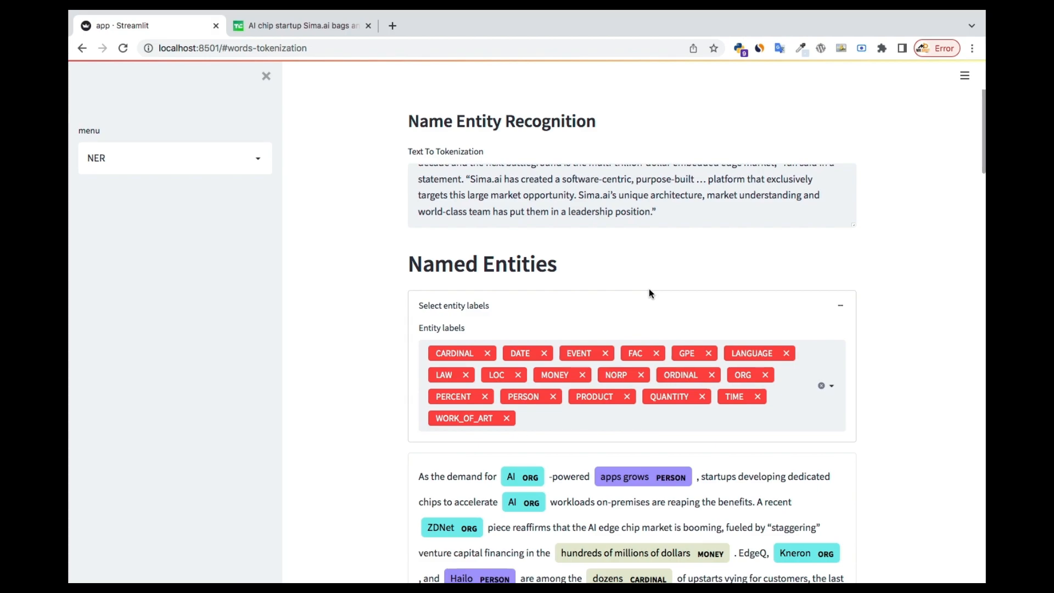
scroll("down", 3)
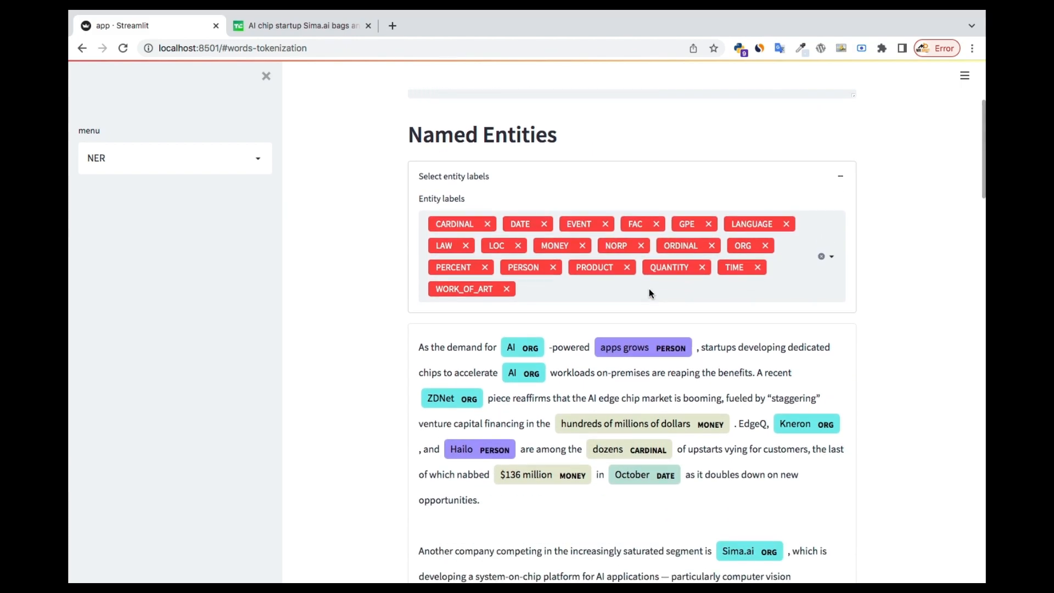
scroll("down", 3)
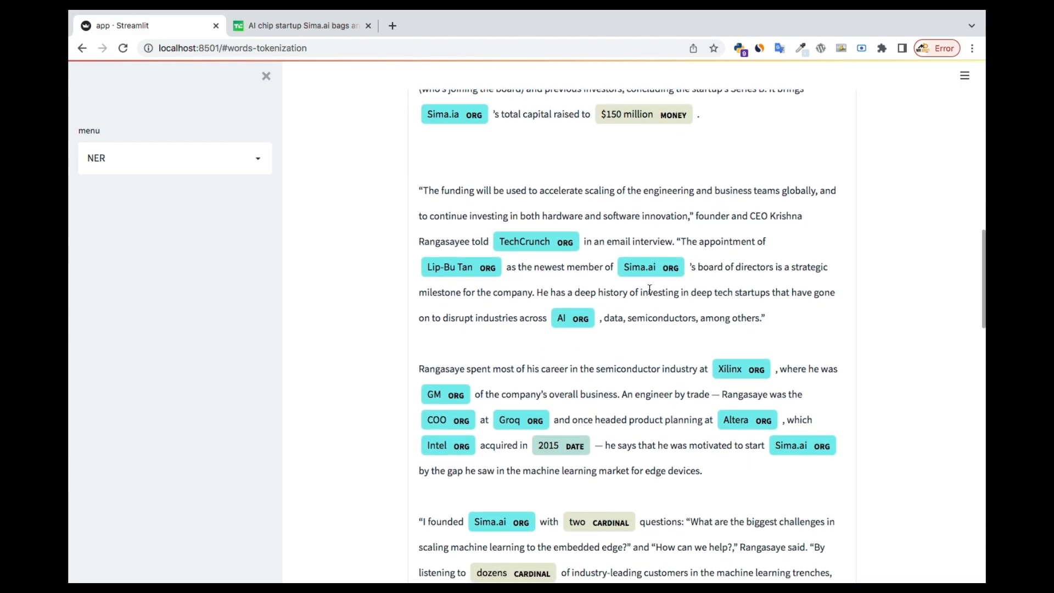